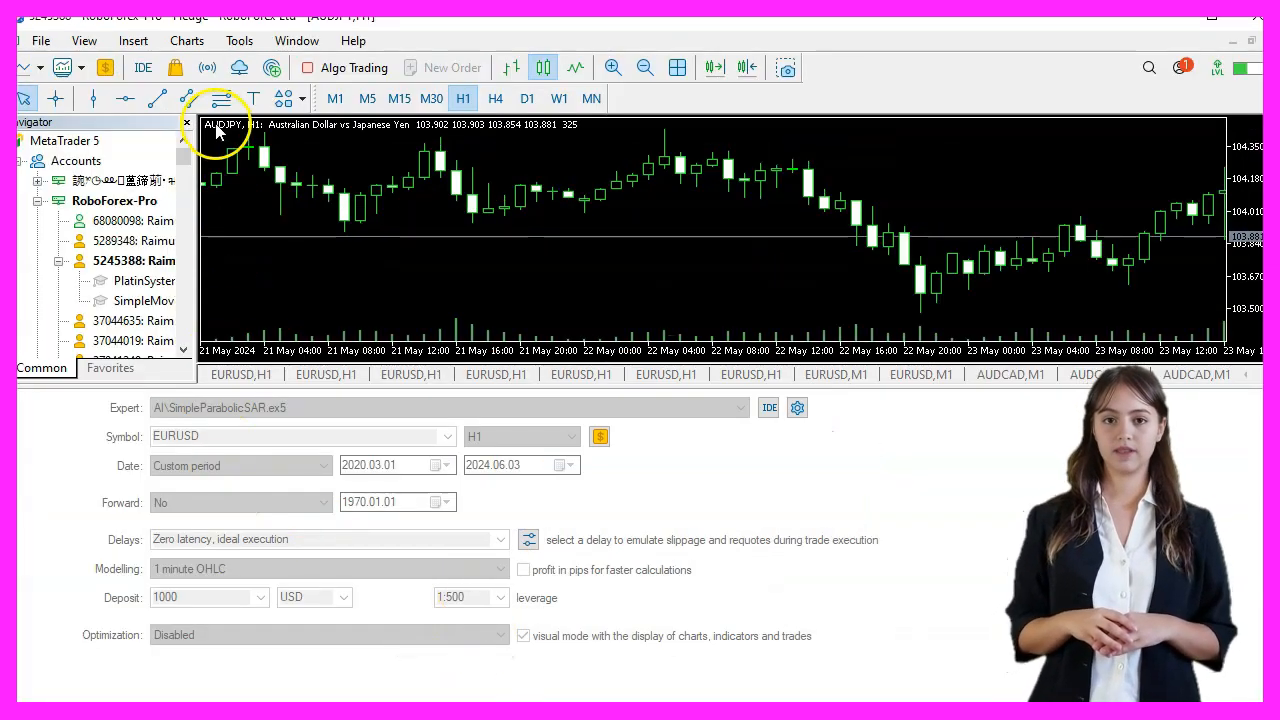
pyautogui.moveTo(142, 67)
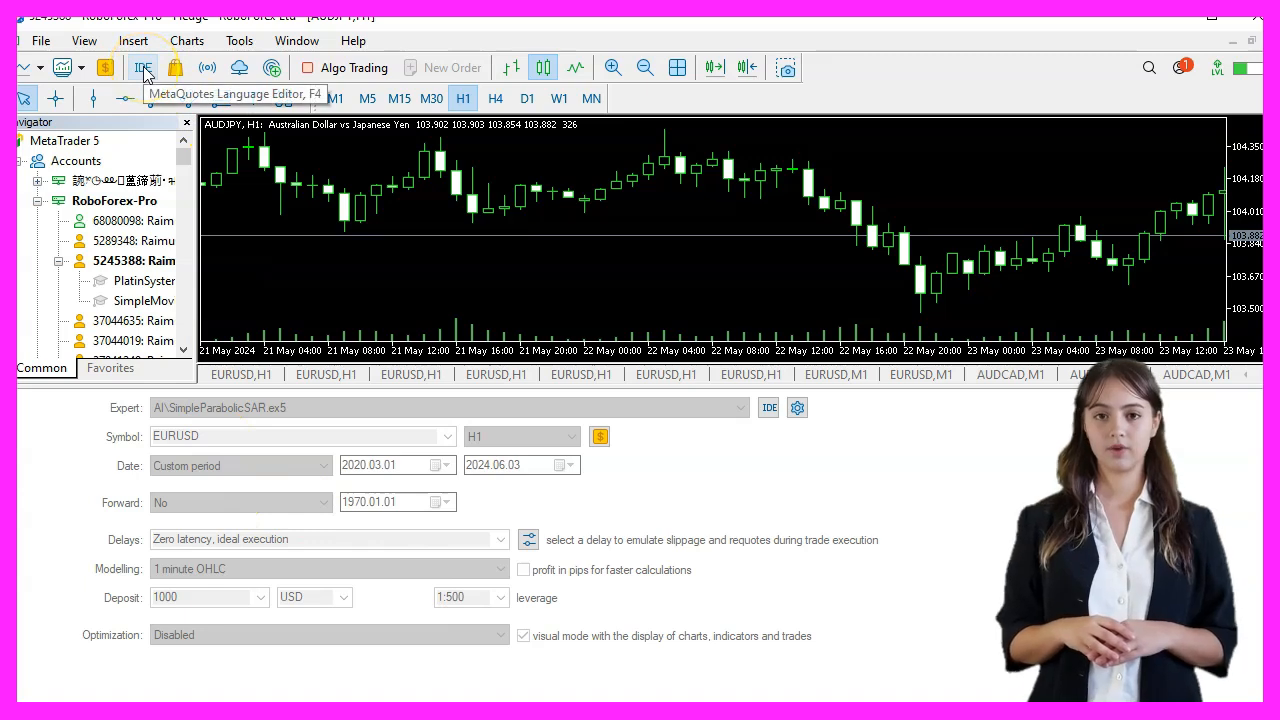
# Step: Launch MetaEditor from the MetaTrader 5 toolbar to view SimpleParabolicSAR.mq5
pyautogui.click(142, 67)
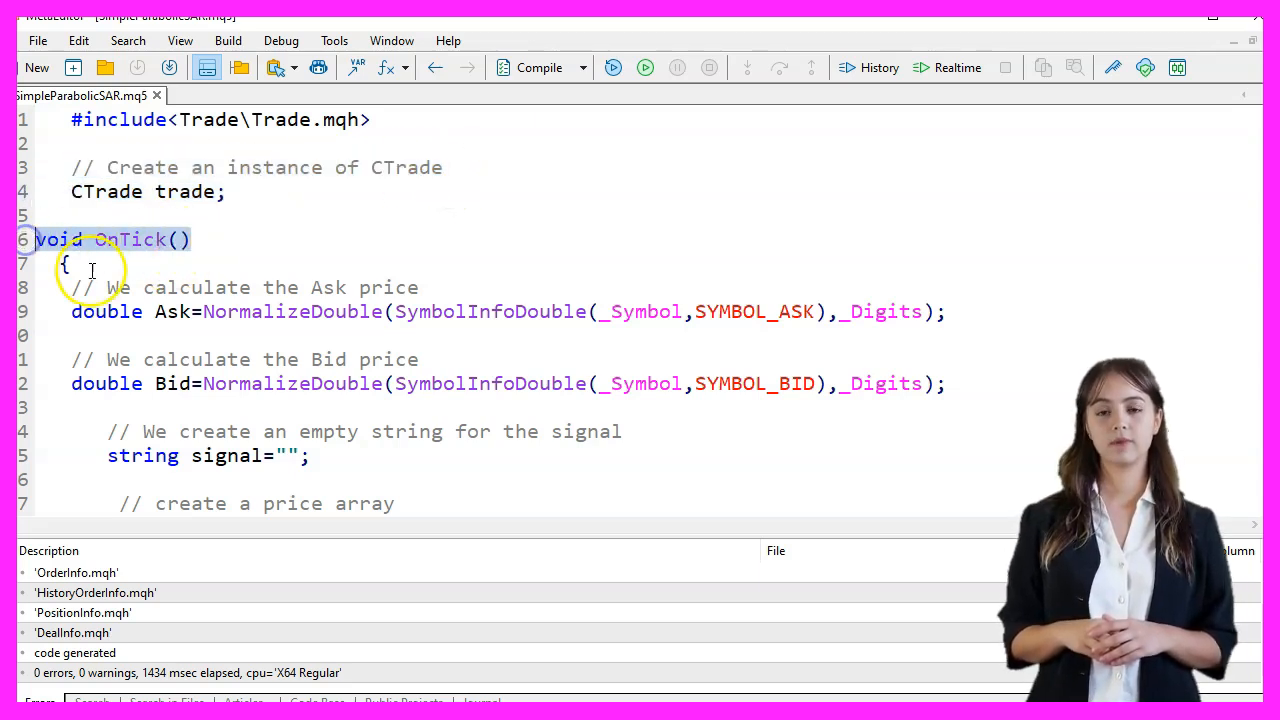
pyautogui.doubleClick(172, 311)
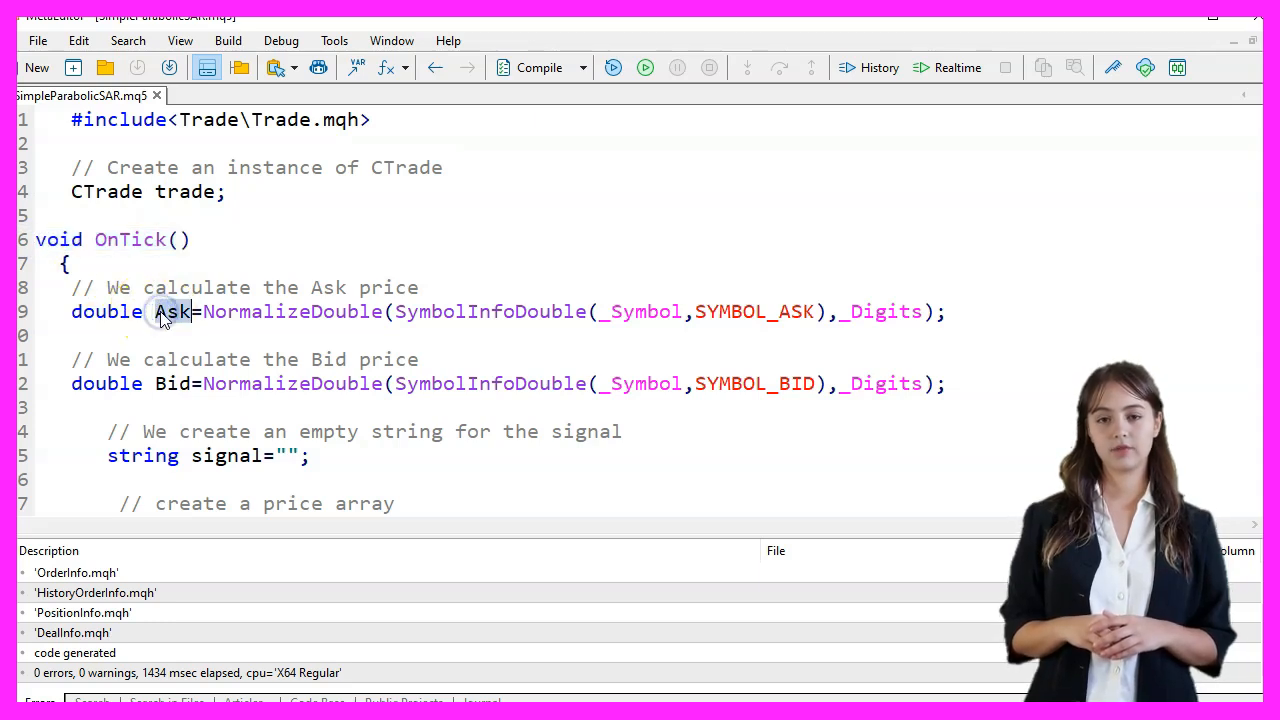
pyautogui.doubleClick(489, 311)
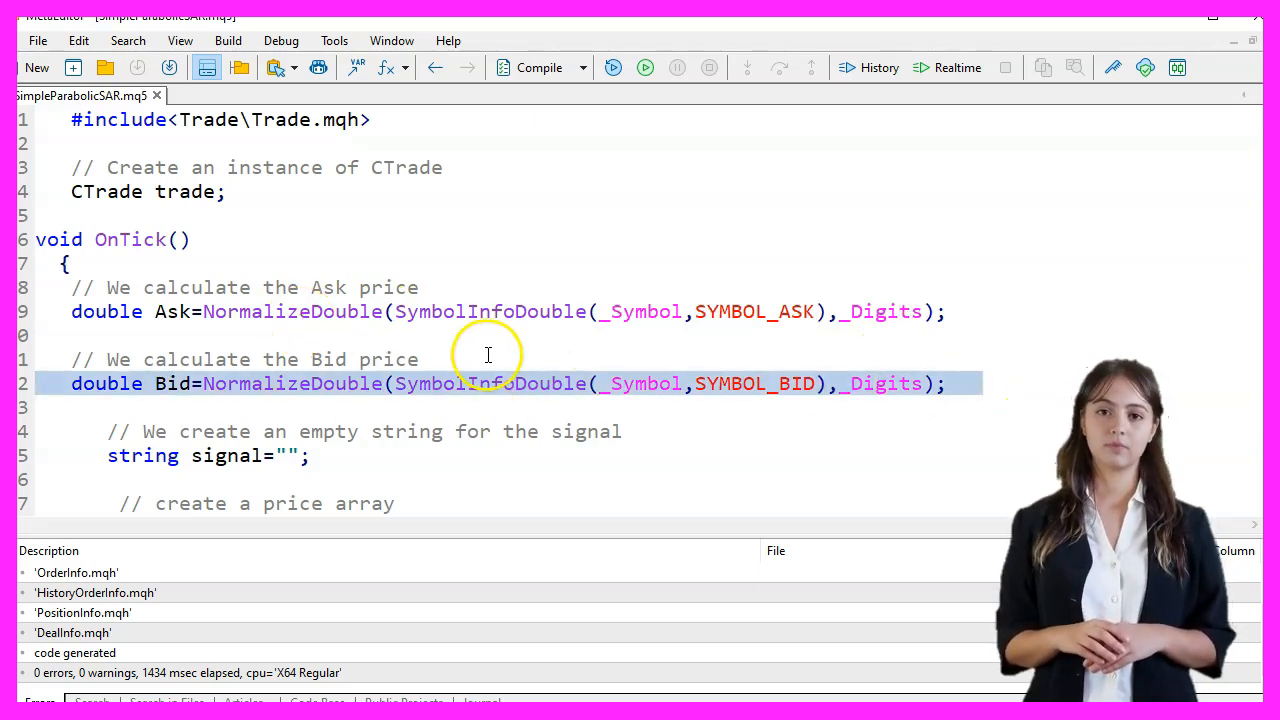
pyautogui.scroll(-3)
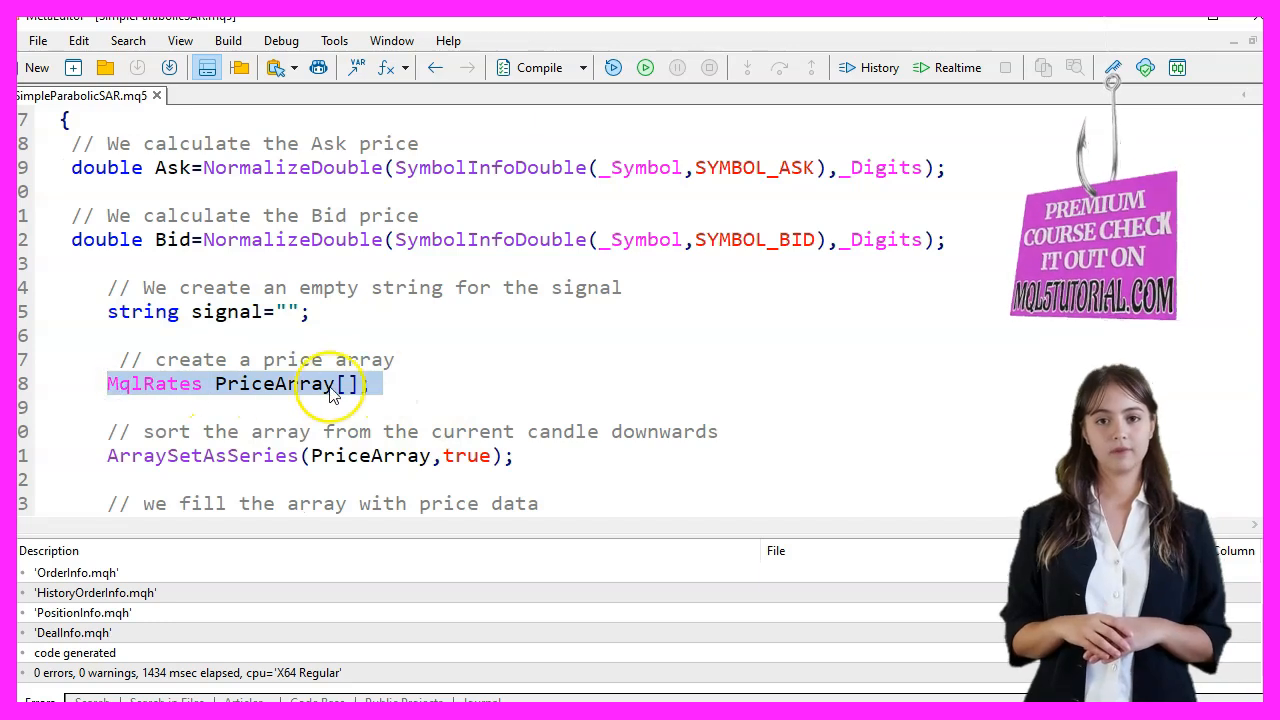
pyautogui.moveTo(435, 342)
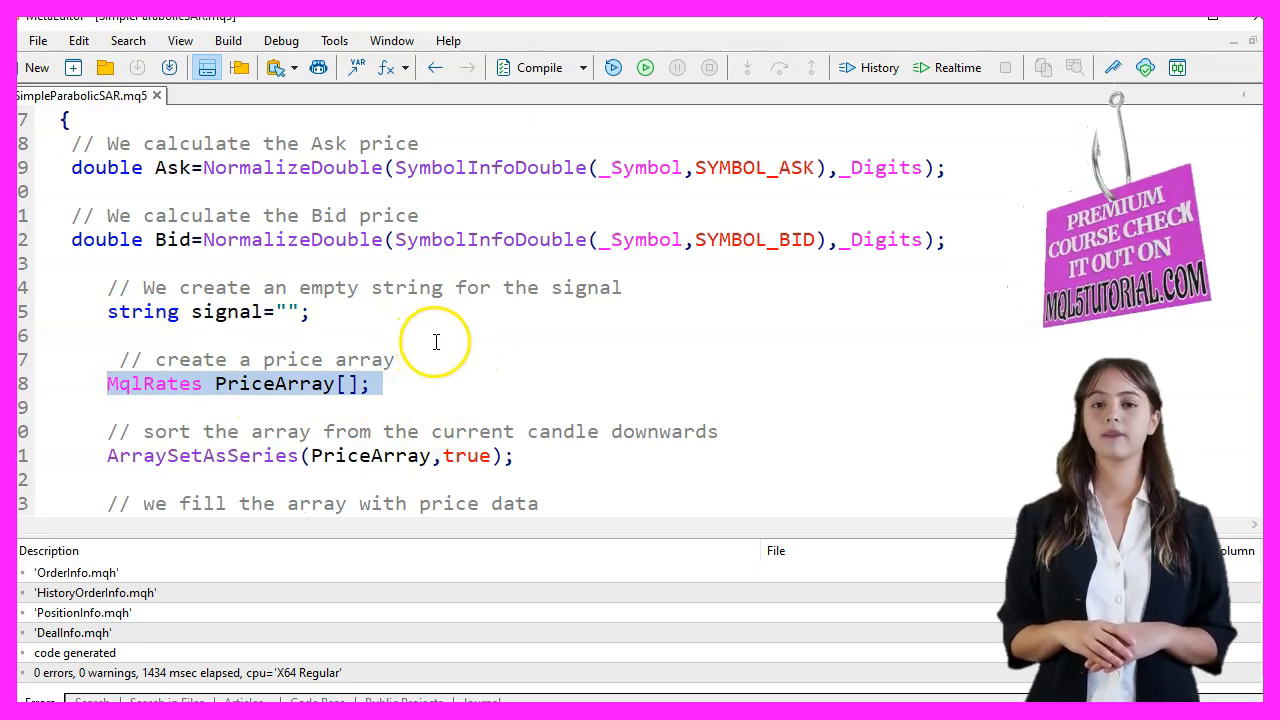
pyautogui.scroll(-3)
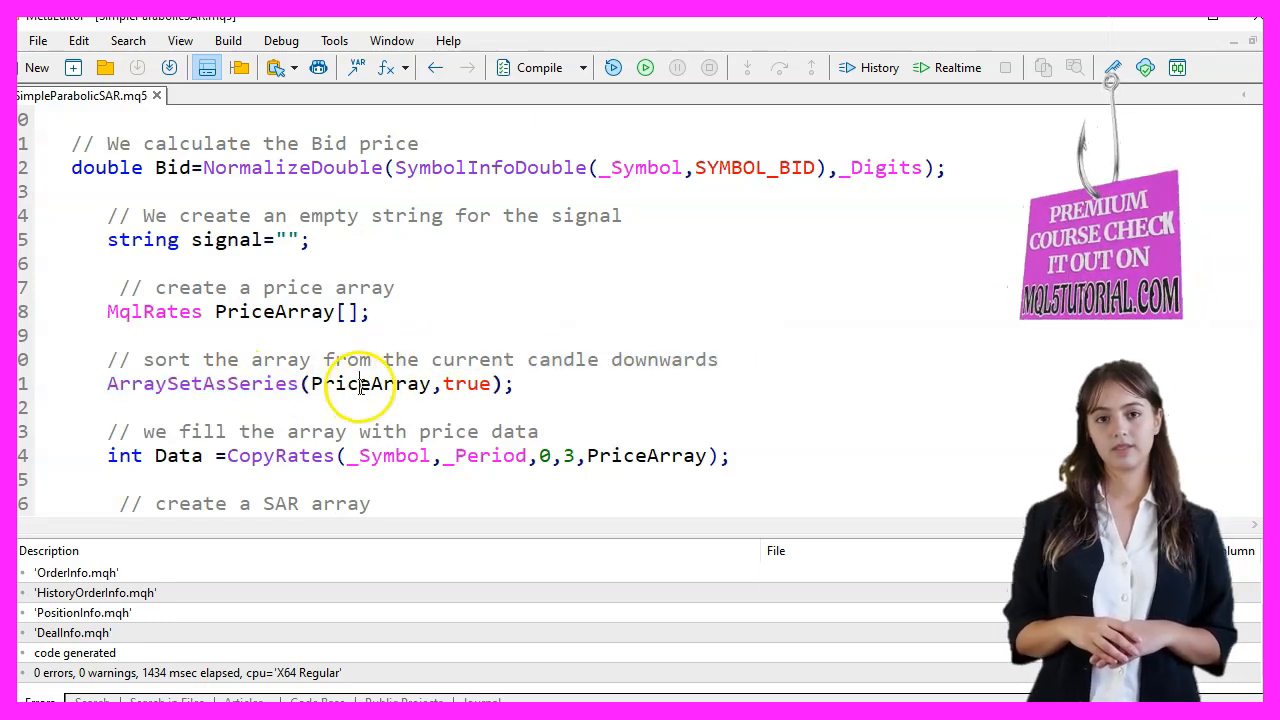
pyautogui.doubleClick(280, 455)
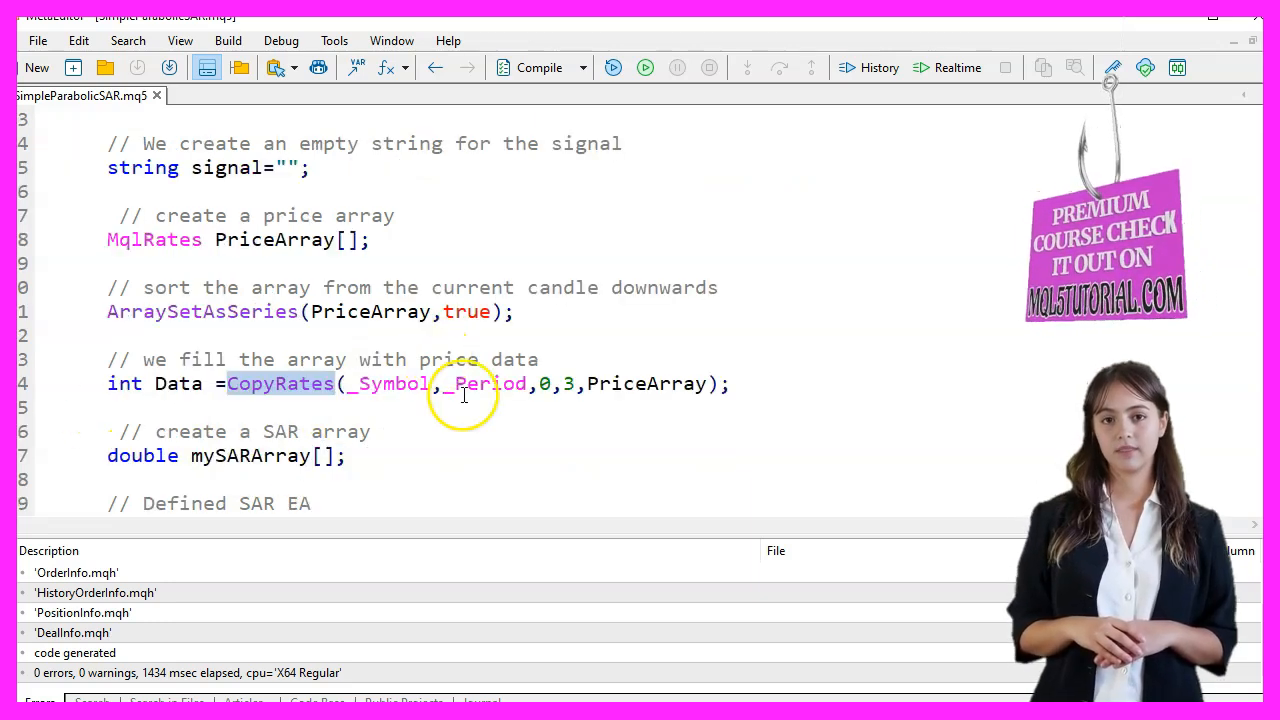
pyautogui.doubleClick(645, 383)
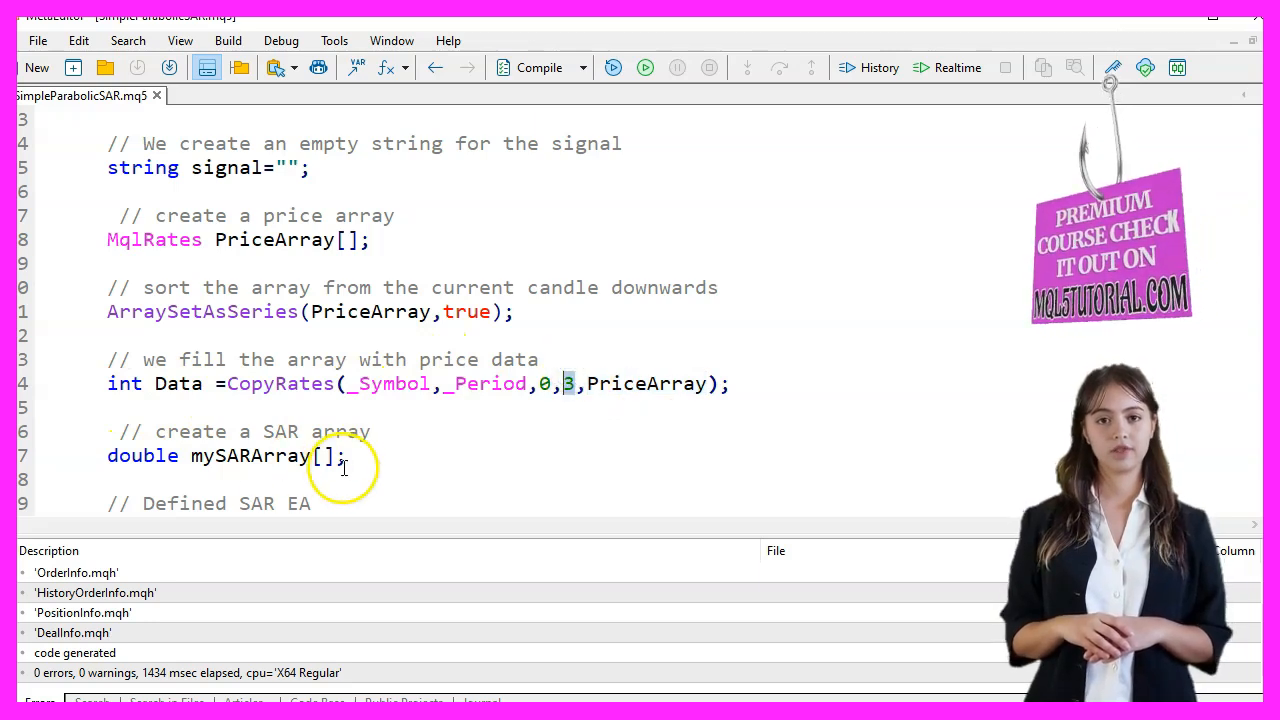
pyautogui.tripleClick(225, 455)
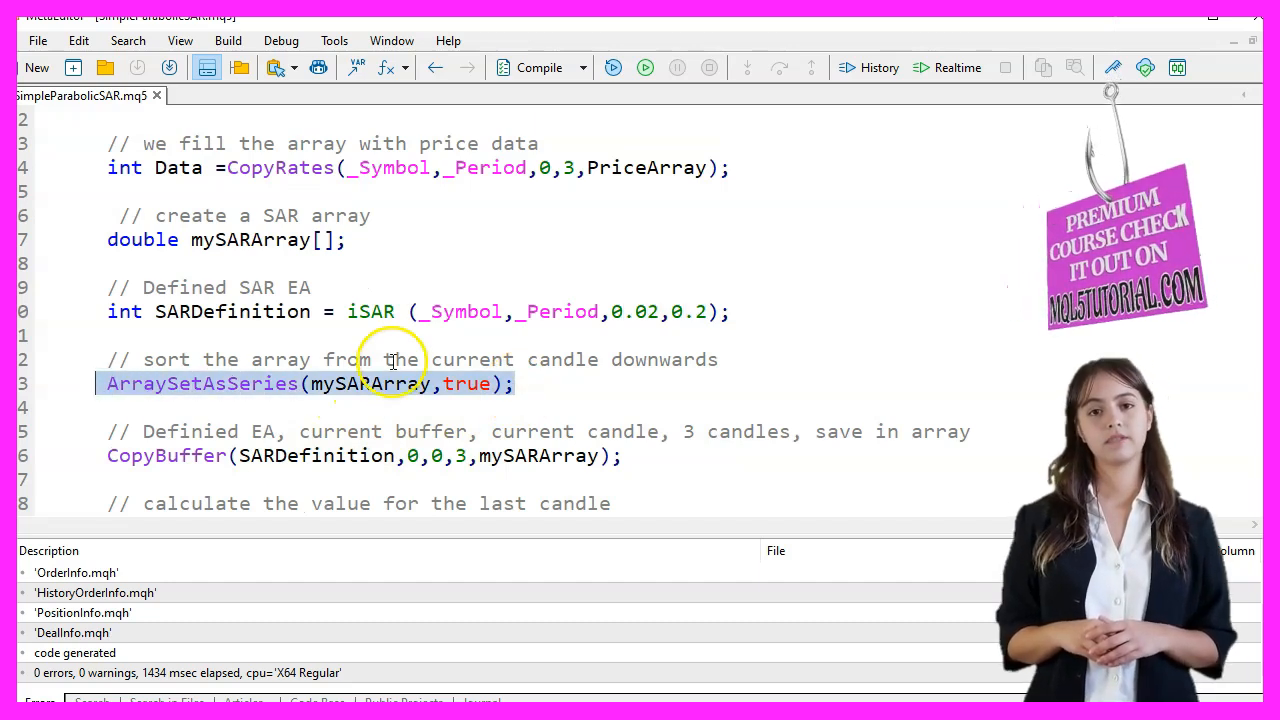
pyautogui.scroll(-3)
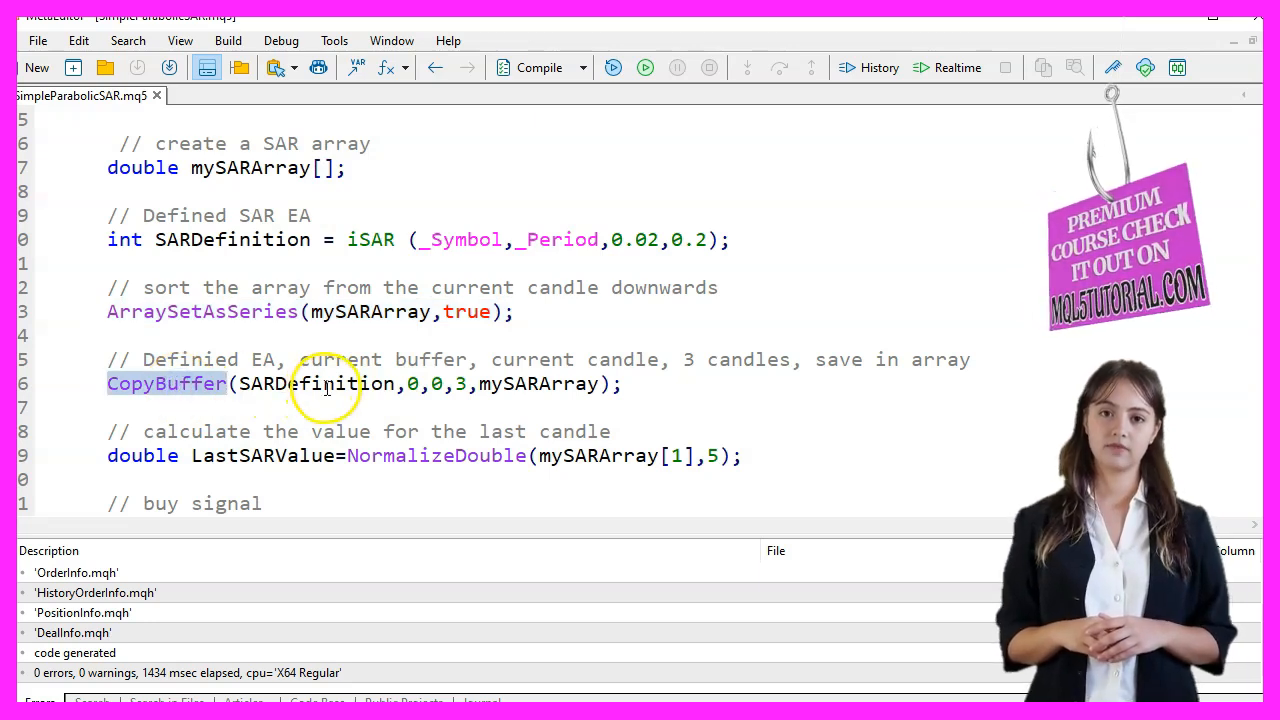
pyautogui.doubleClick(540, 383)
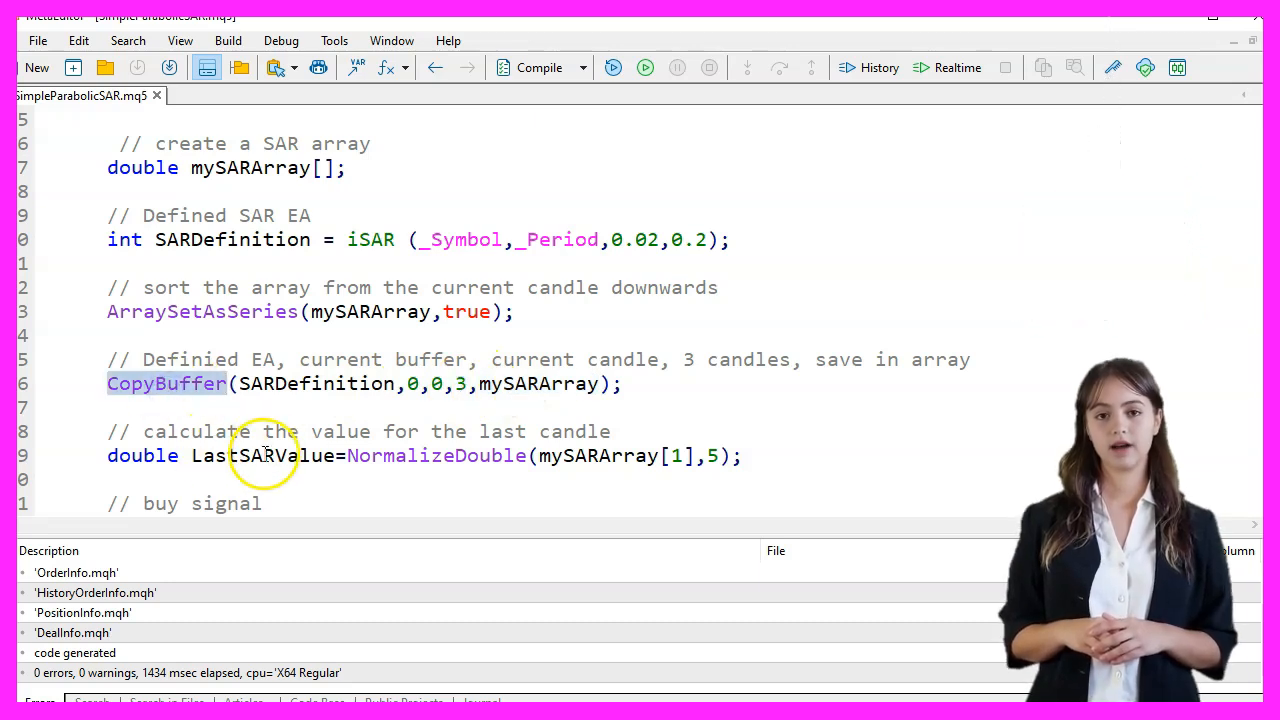
pyautogui.doubleClick(263, 455)
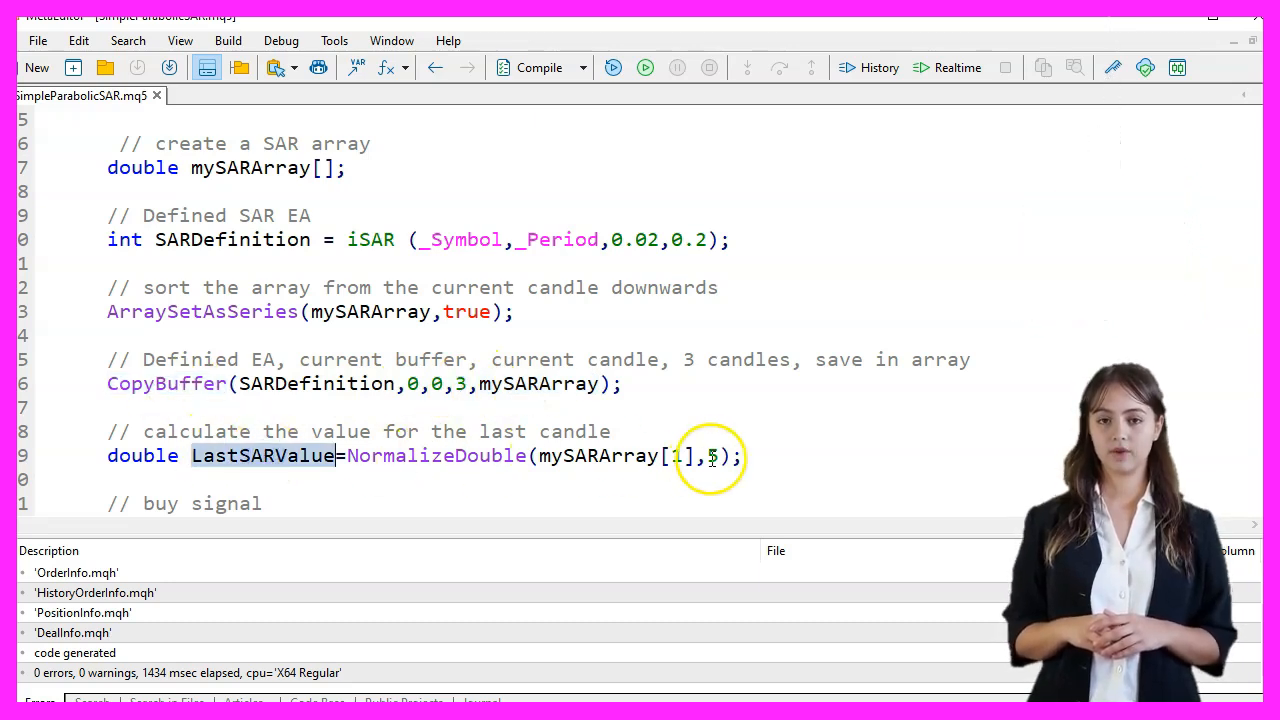
pyautogui.doubleClick(436, 455)
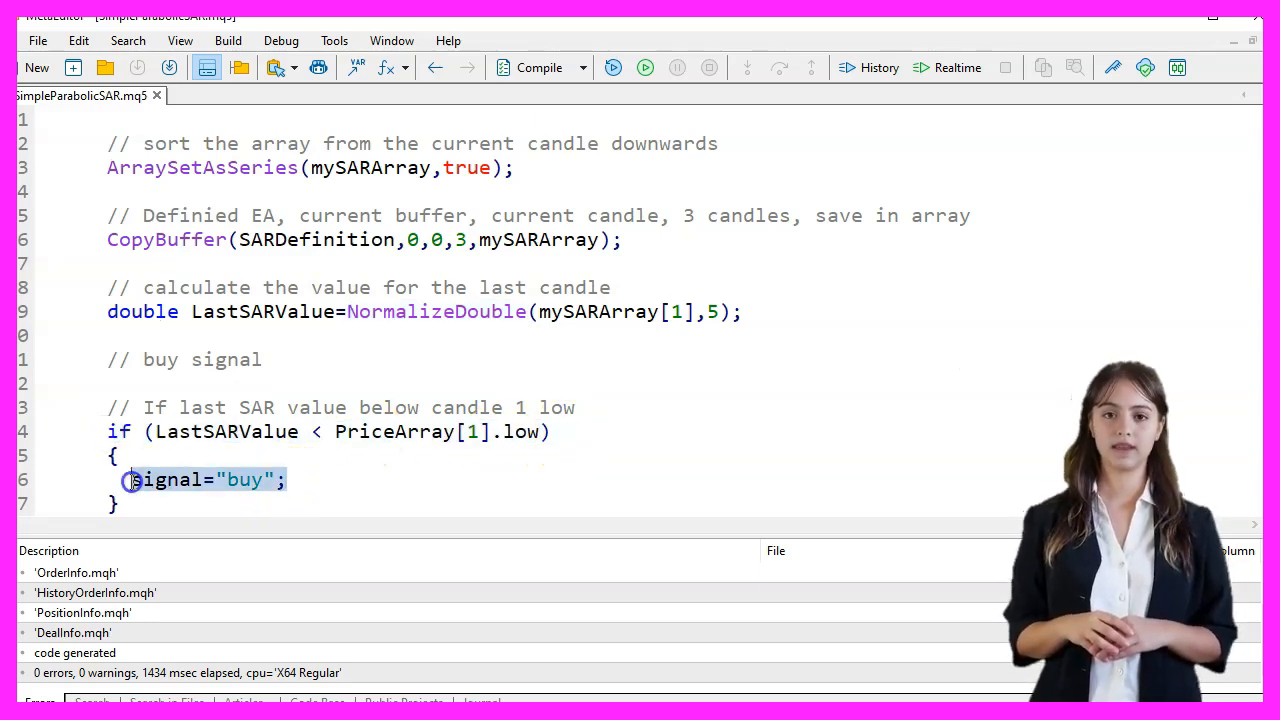
pyautogui.scroll(-3)
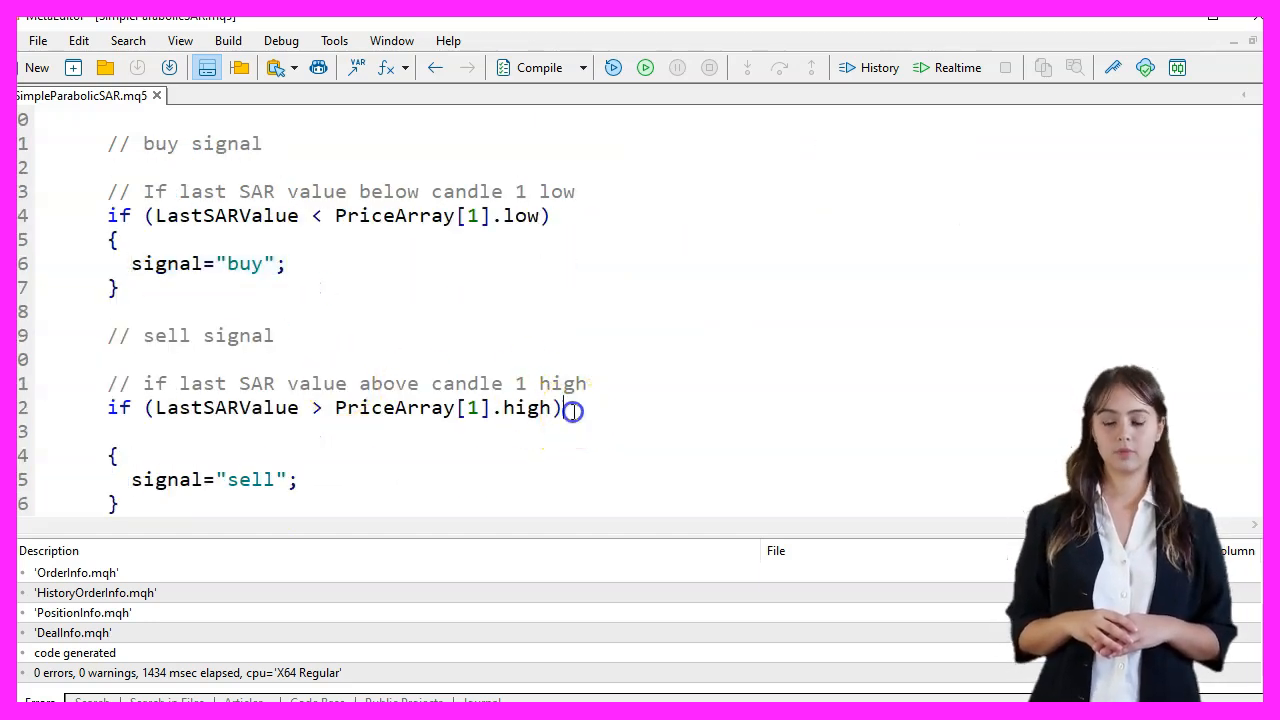
pyautogui.tripleClick(340, 407)
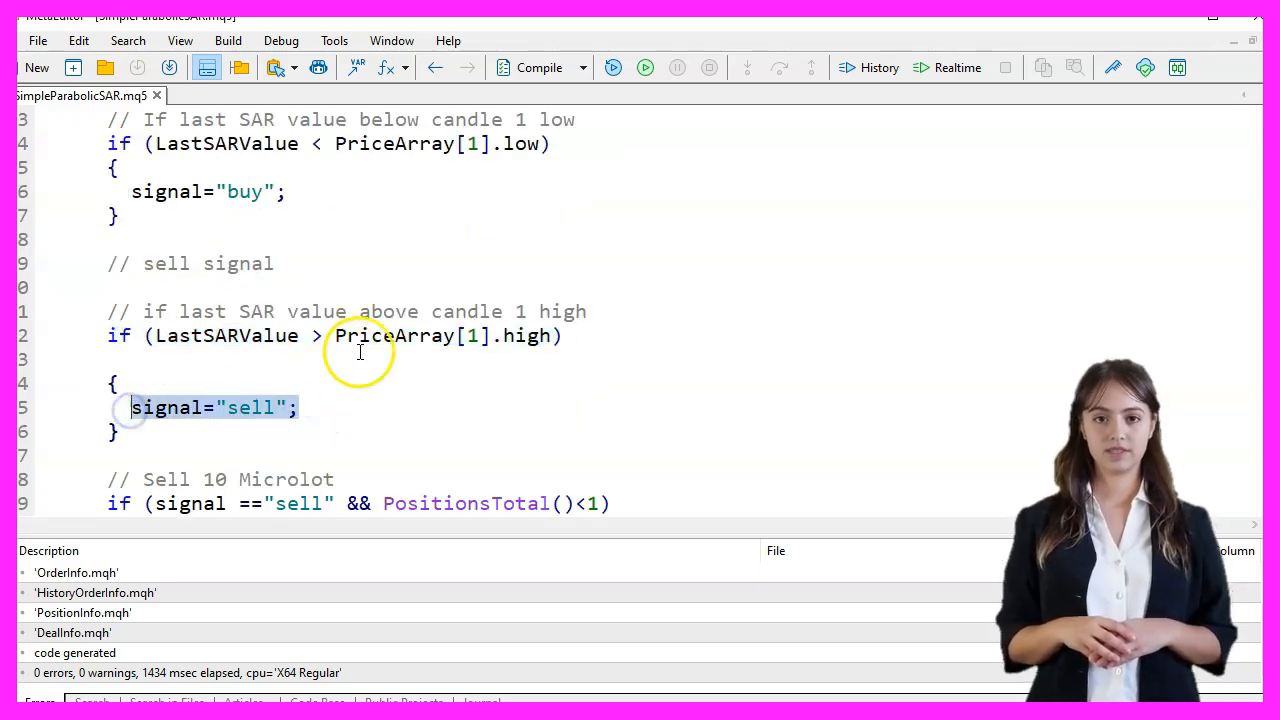
pyautogui.scroll(-3)
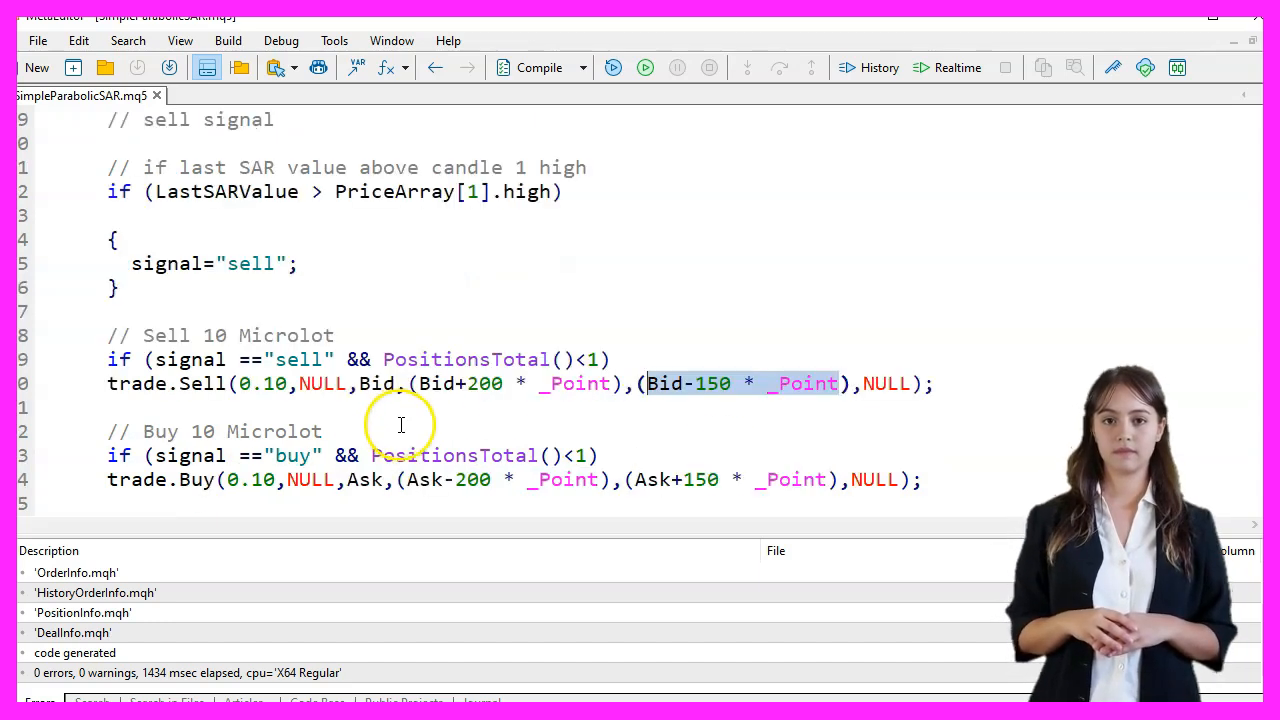
pyautogui.doubleClick(505, 384)
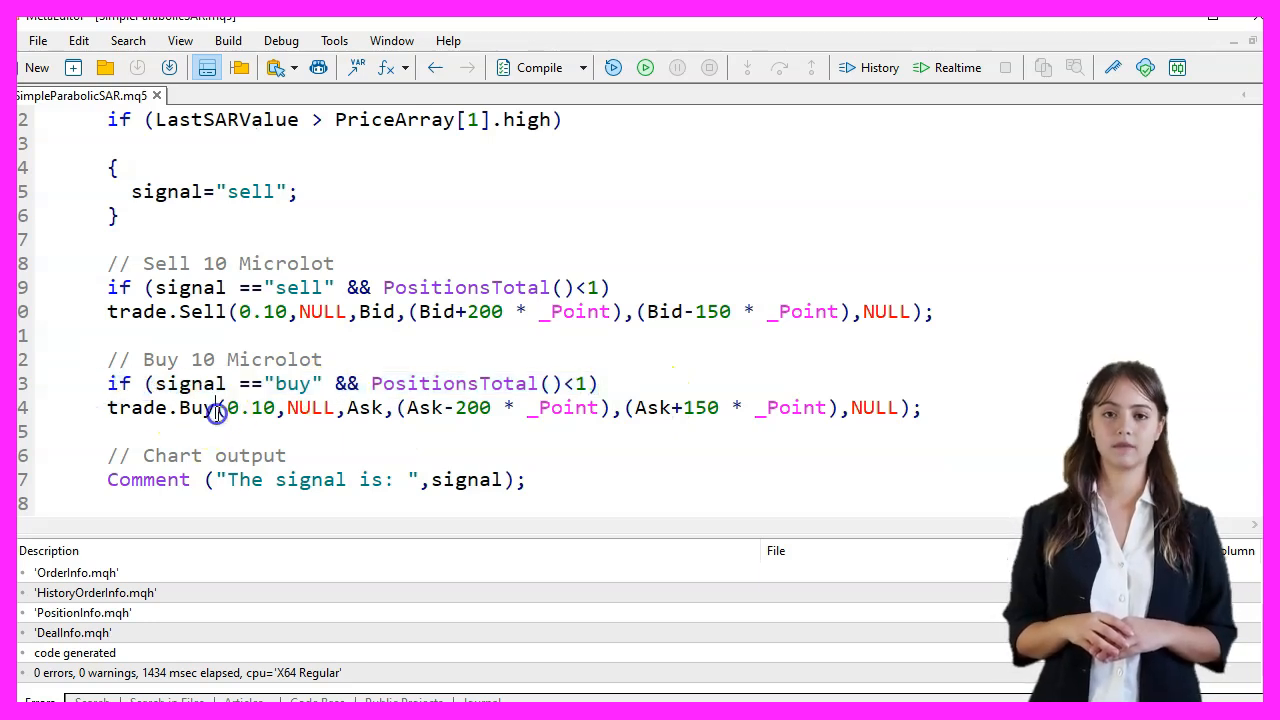
pyautogui.doubleClick(260, 407)
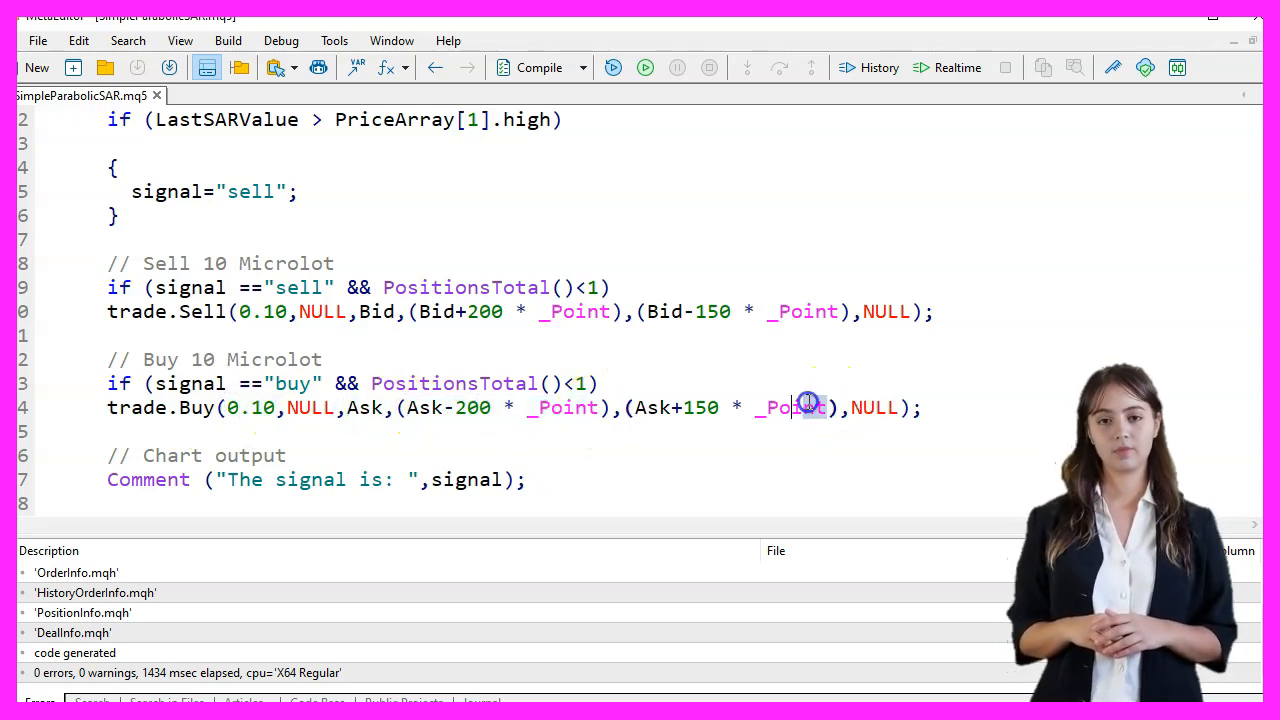
pyautogui.moveTo(635, 407); pyautogui.dragTo(823, 407)
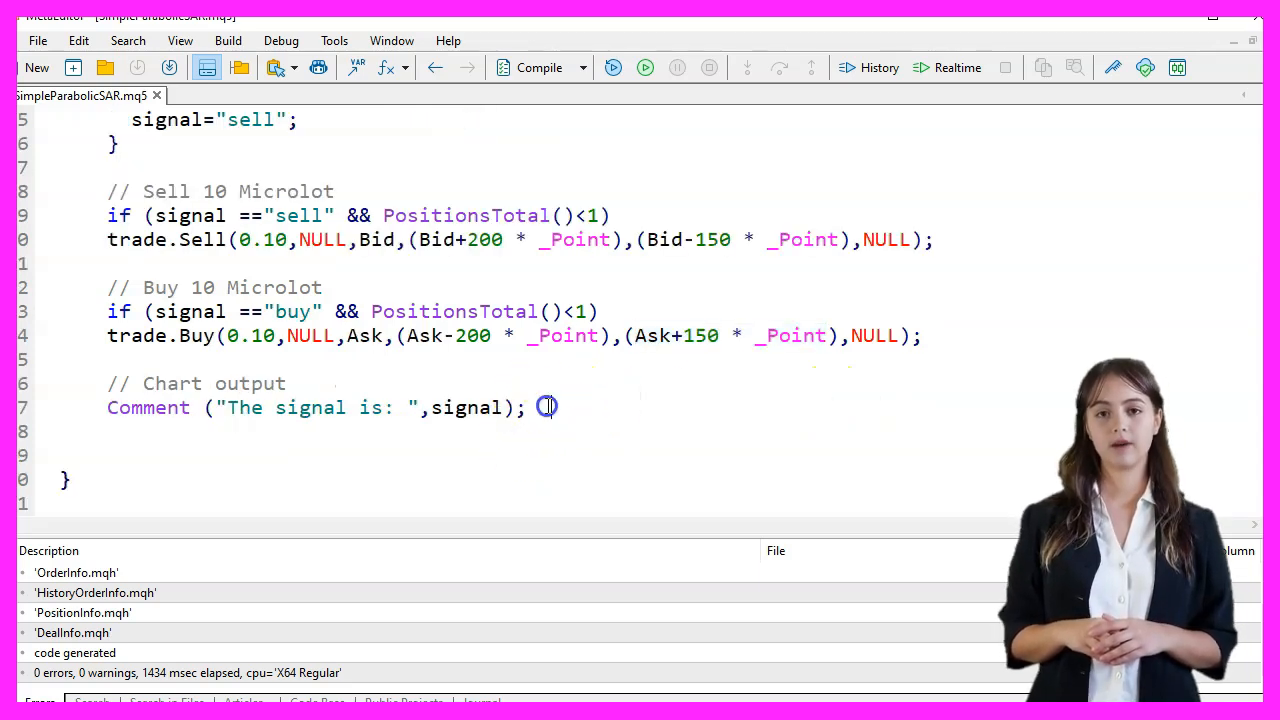
pyautogui.moveTo(545, 407); pyautogui.dragTo(107, 407)
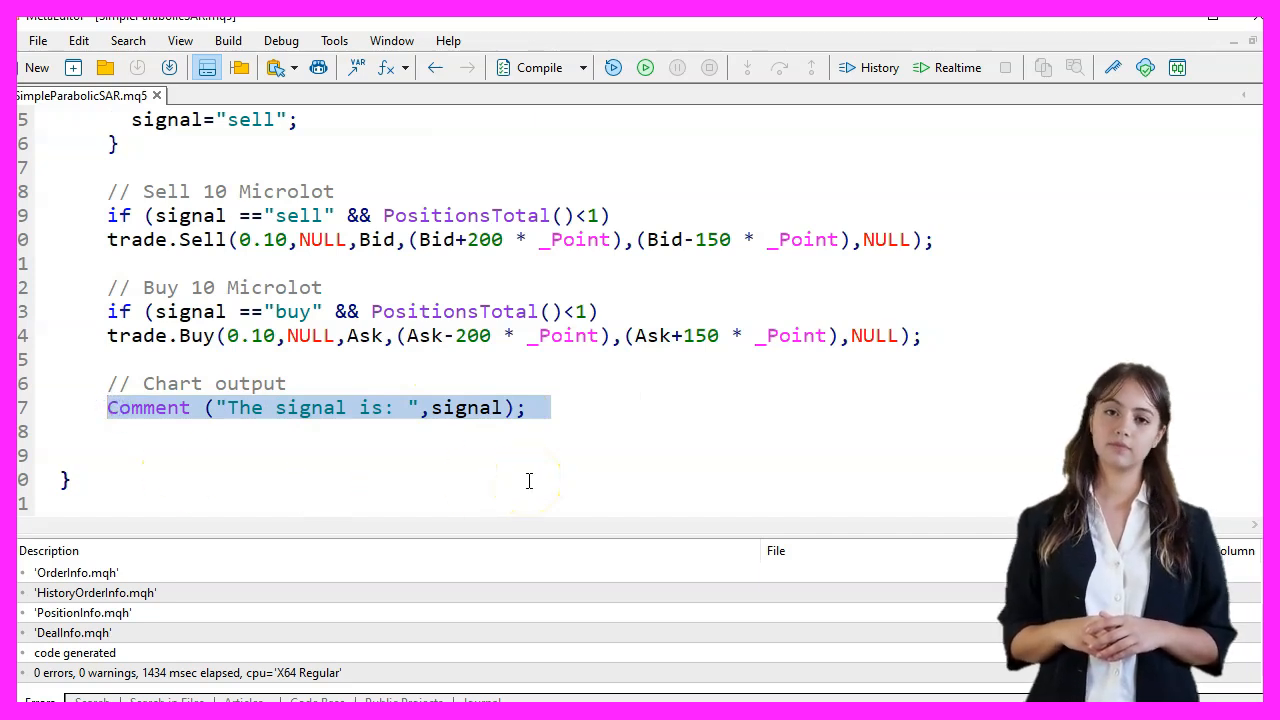
pyautogui.moveTo(714, 382)
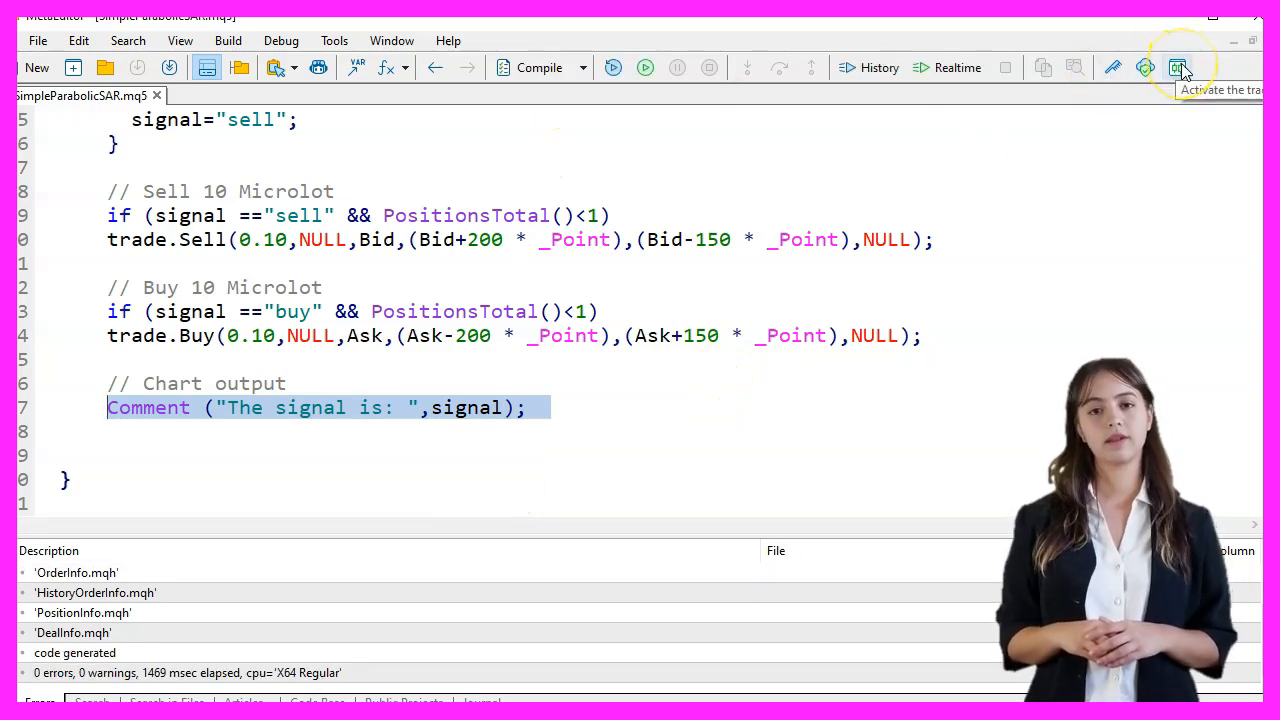
pyautogui.moveTo(800, 394)
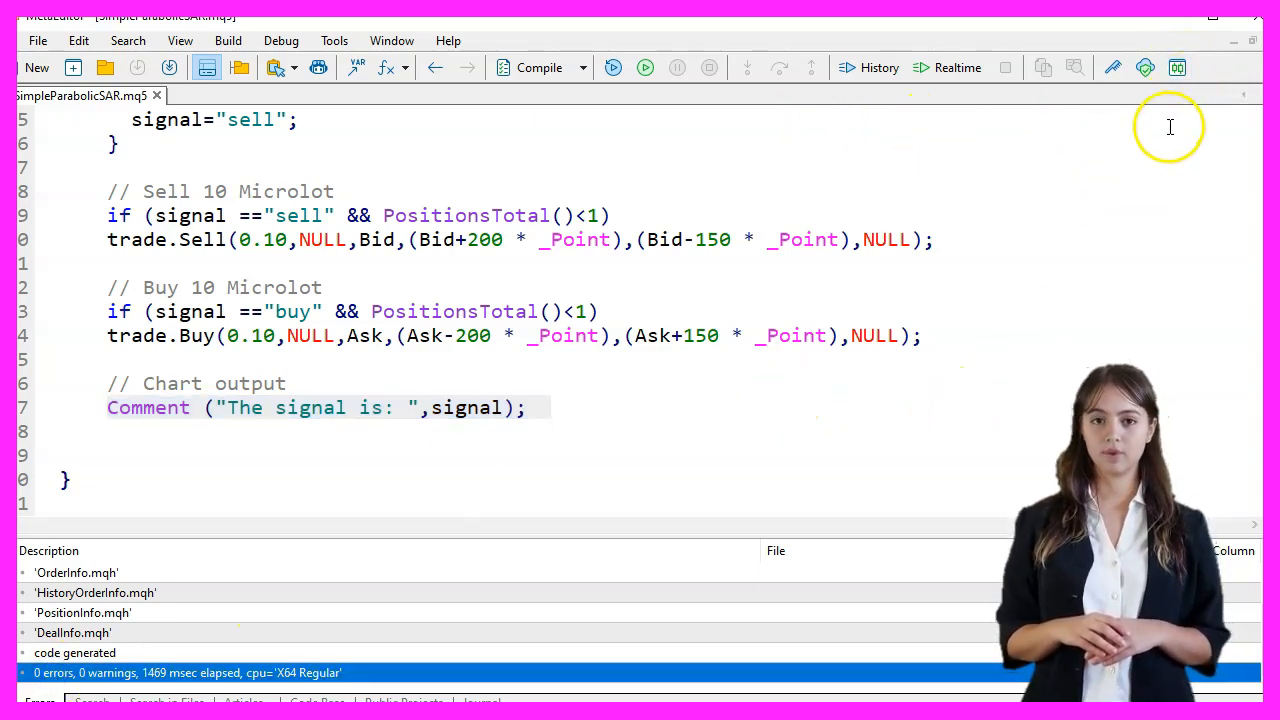
# Step: Scroll through the recompiled source while confirming 0 errors and 0 warnings
pyautogui.scroll(-3)
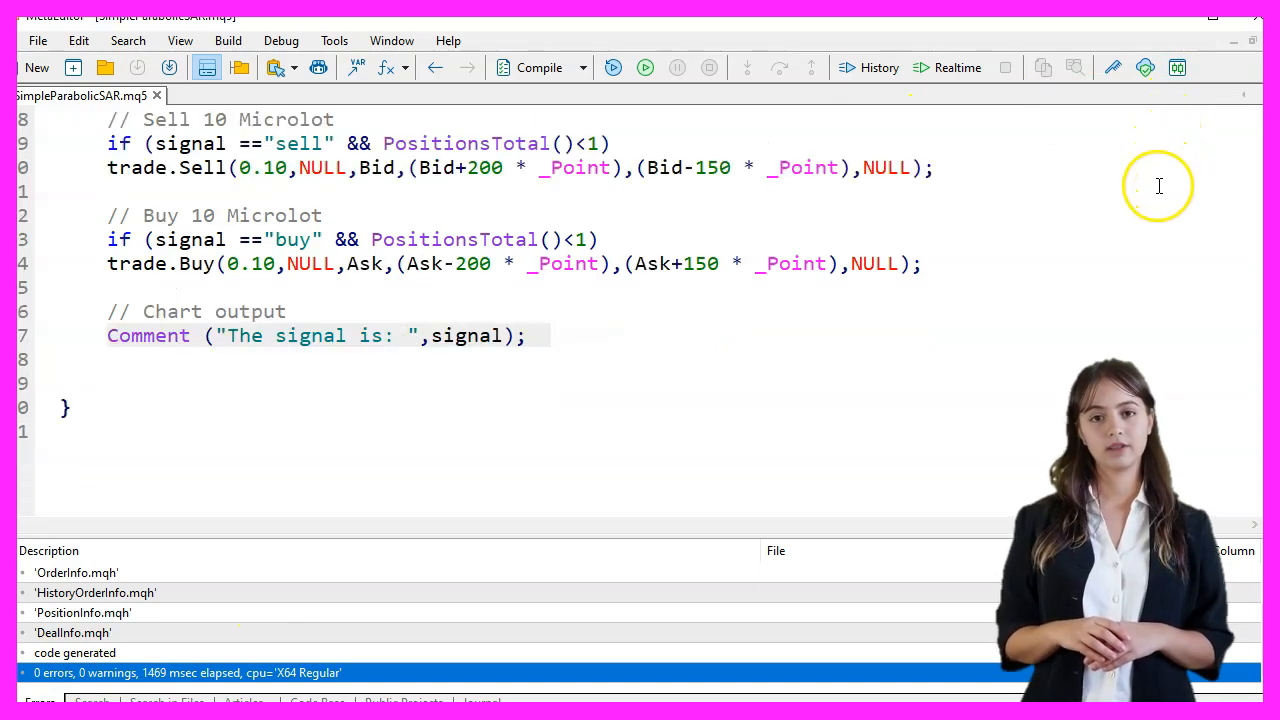
pyautogui.moveTo(1107, 238)
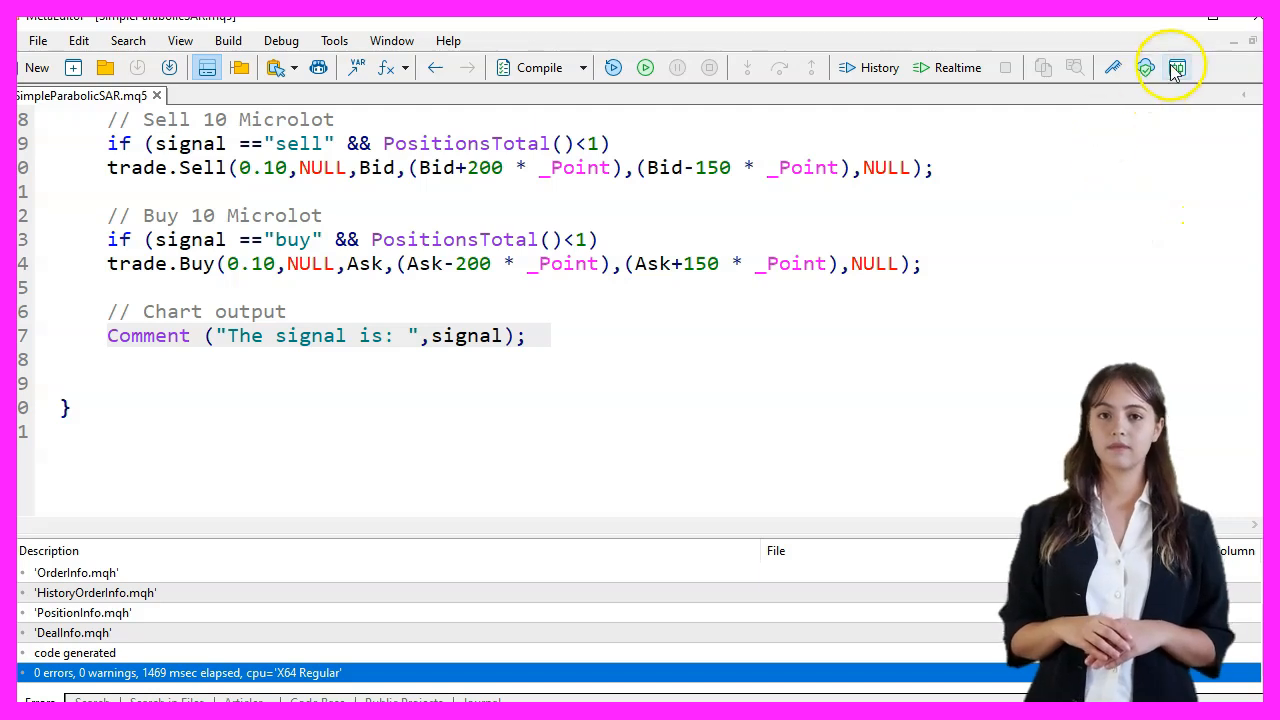
# Step: In the Strategy Tester, select SimpleParabolicSAR.ex5 as the expert for a visual EURUSD H1 test
pyautogui.click(1177, 67)
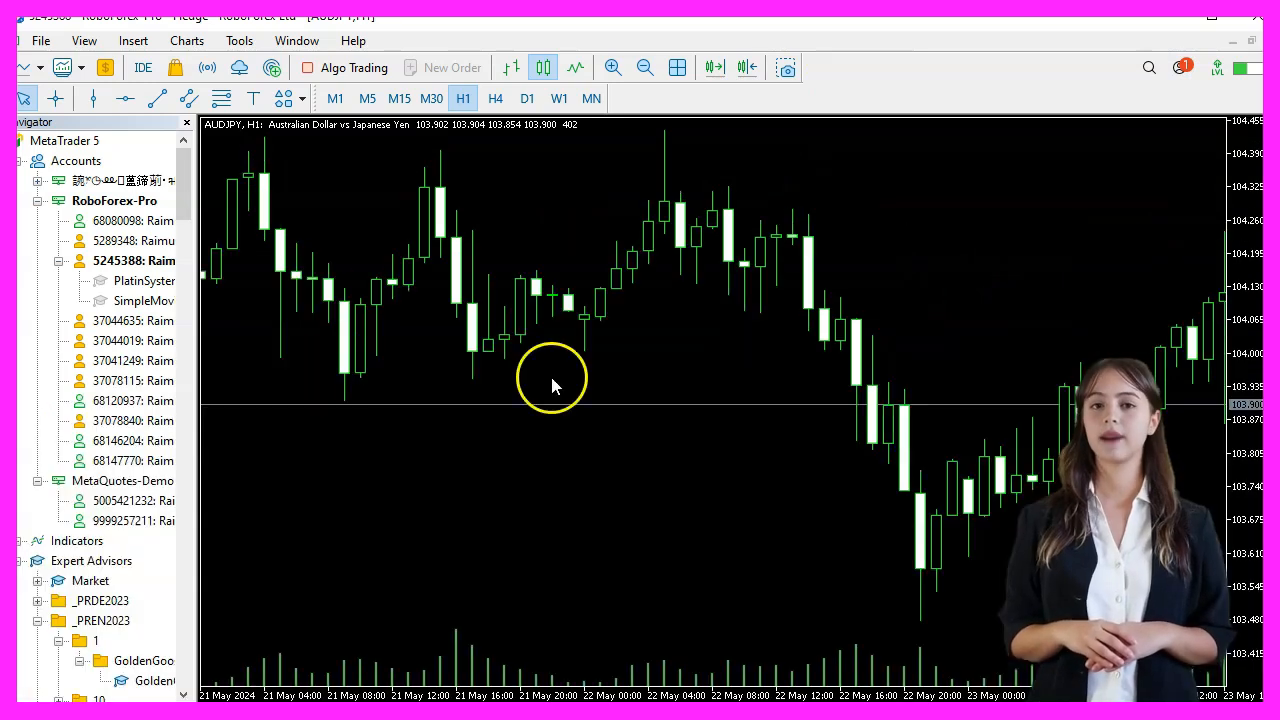
pyautogui.click(84, 40)
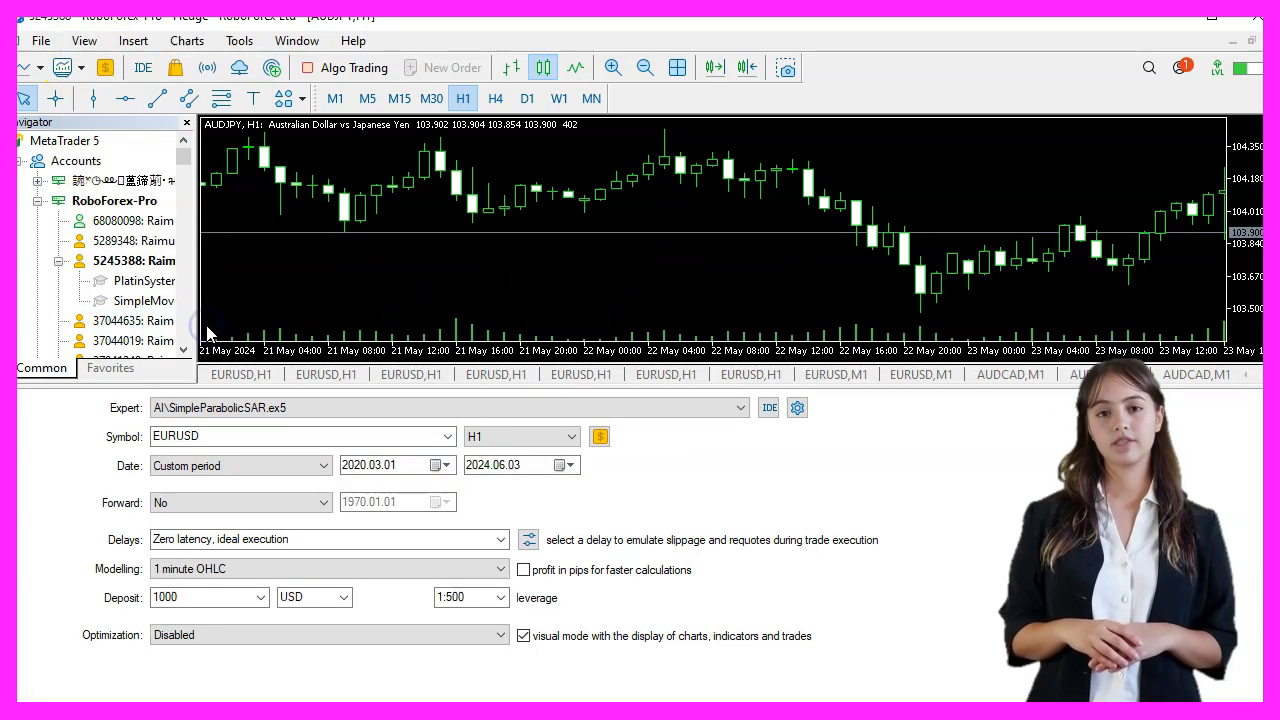
pyautogui.click(739, 407)
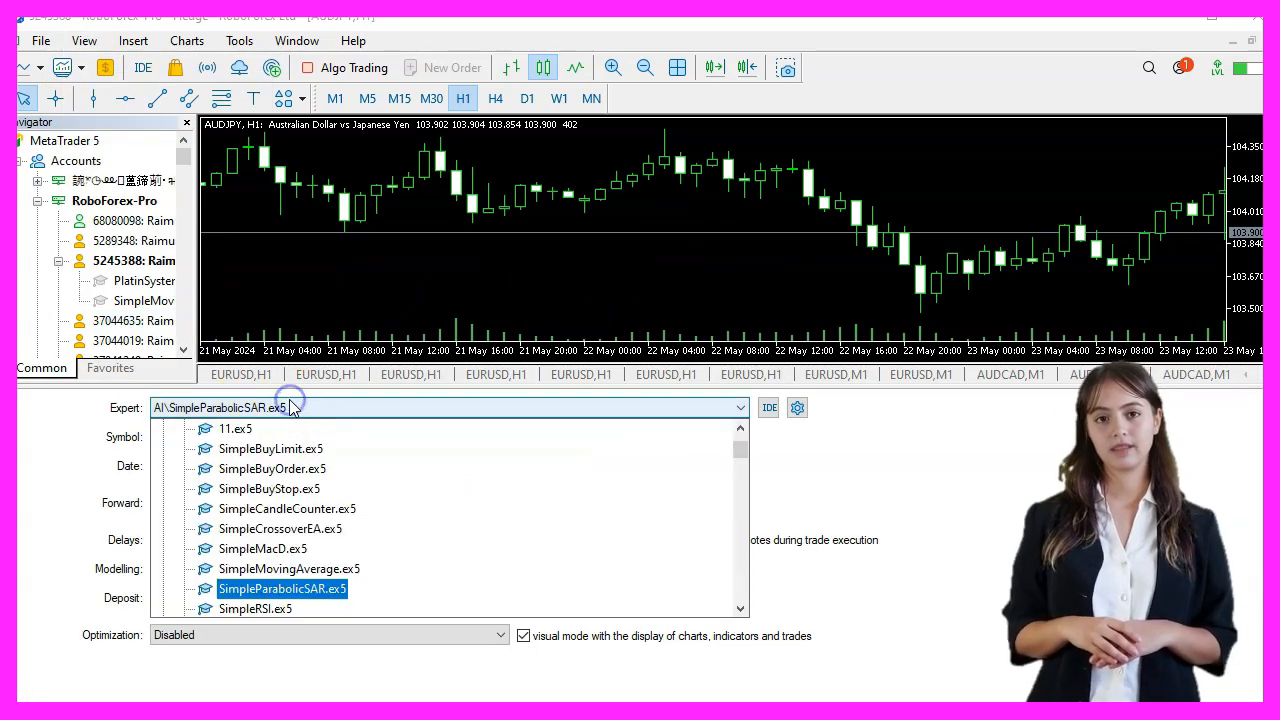
pyautogui.click(282, 588)
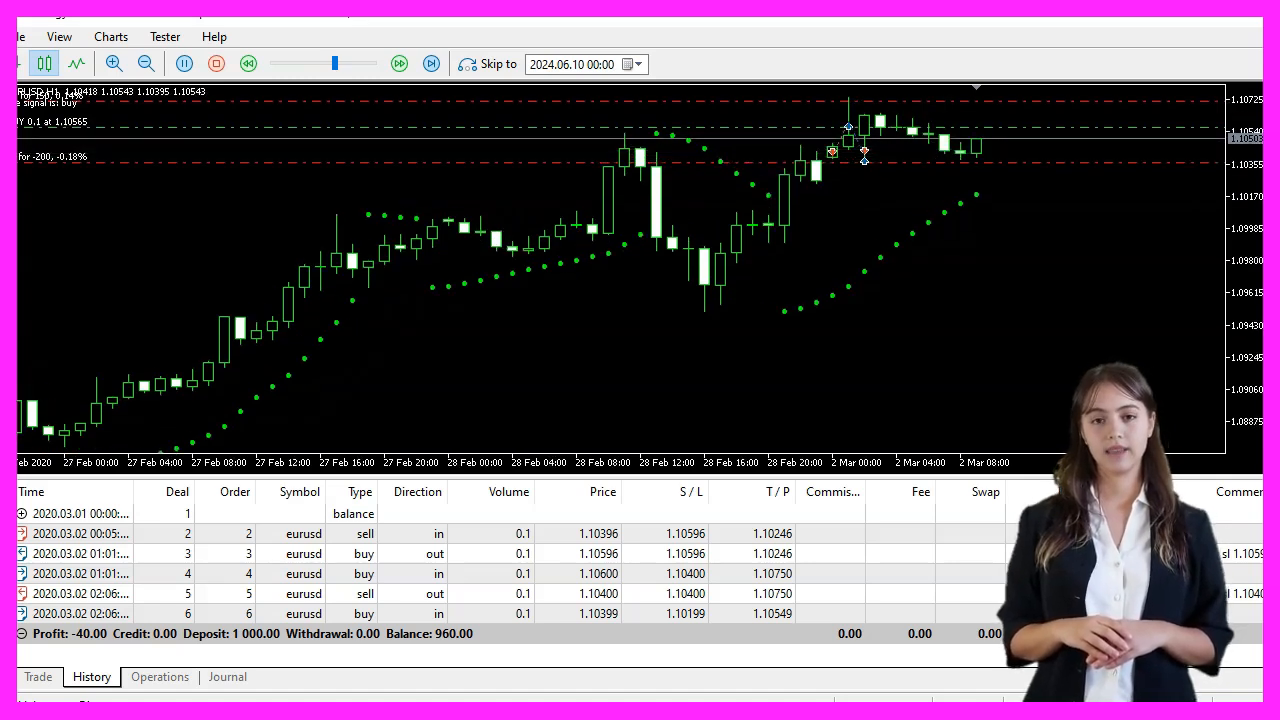
# Step: Start the visual backtest so EURUSD deals appear along the SAR dots
pyautogui.click(398, 63)
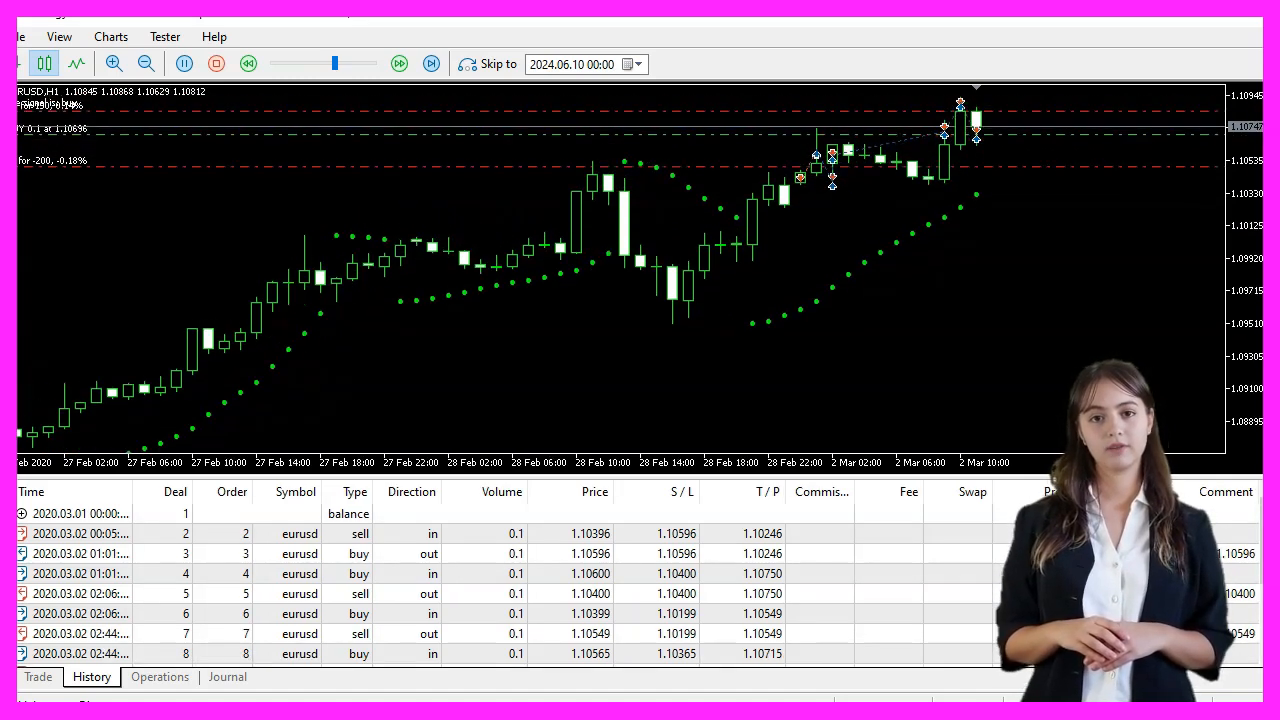